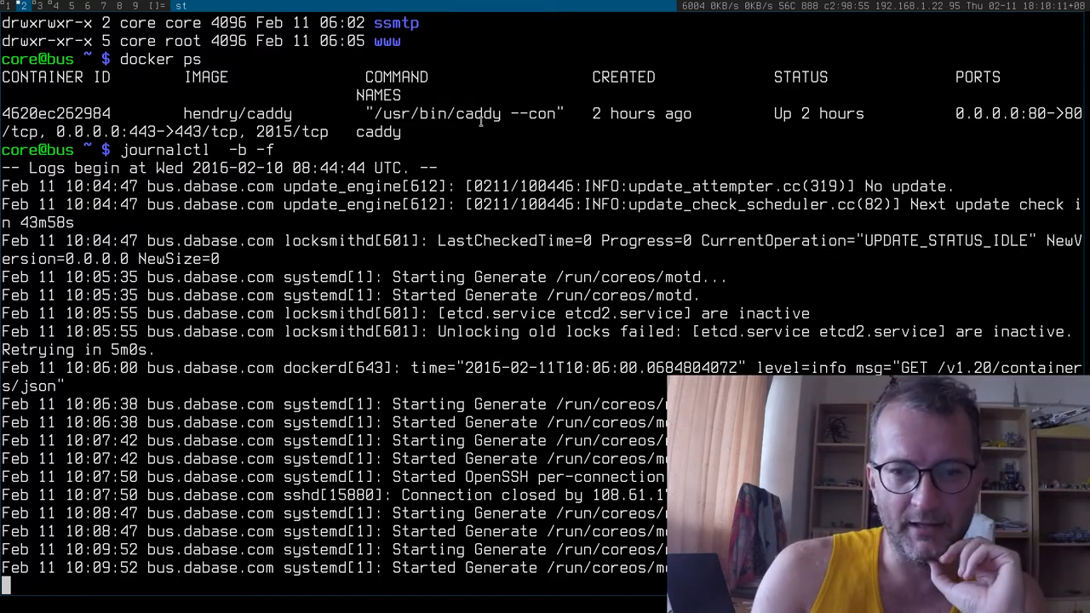
List the systemd timers with systemctl list-timers and quit the pager back to the caddy output.
double_click(433, 113)
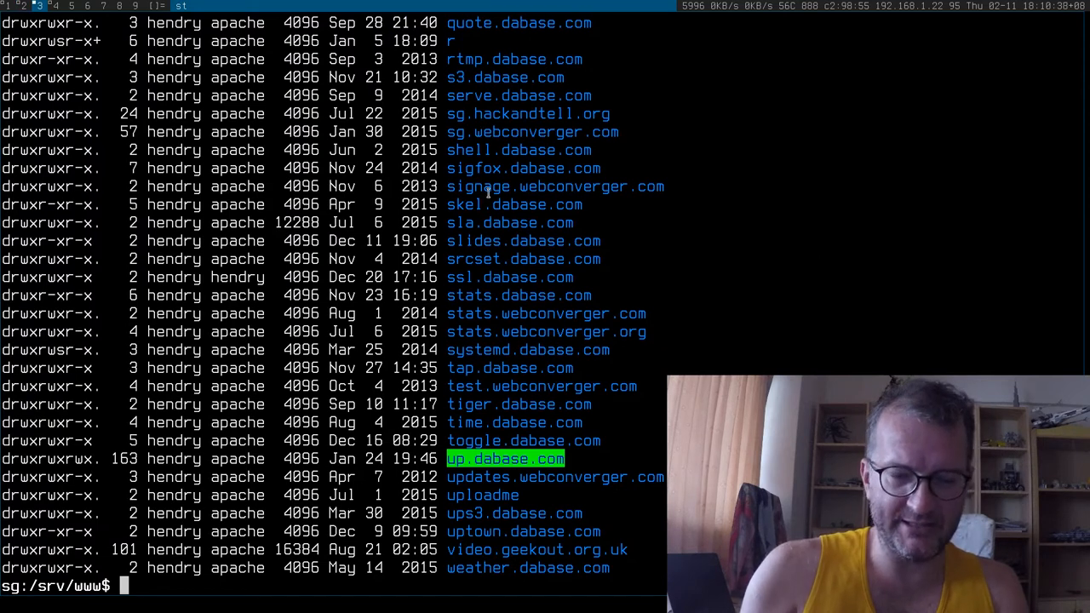
type("systemctl list-timers")
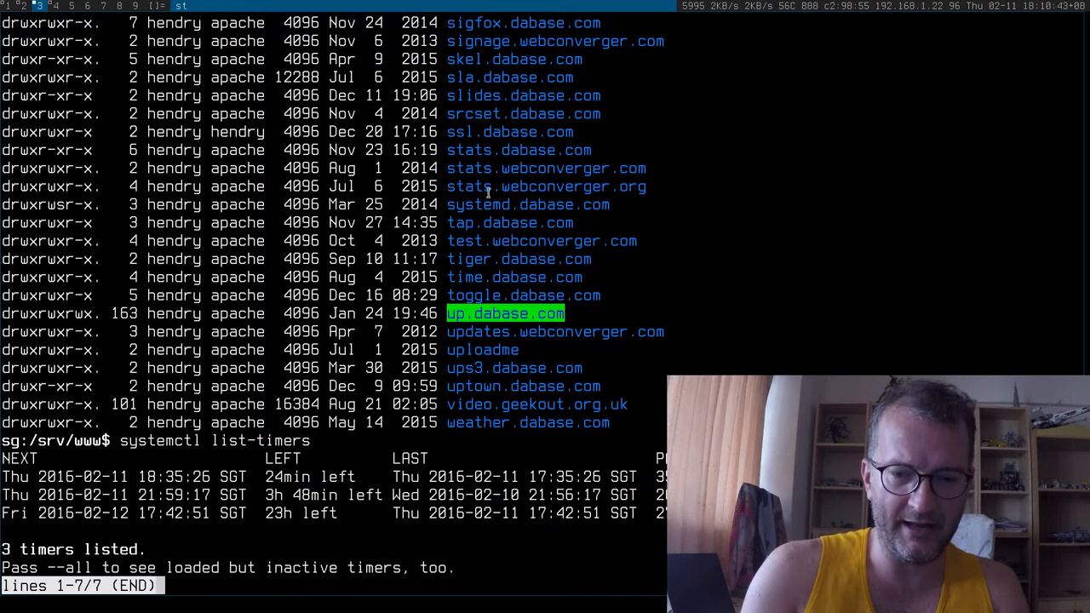
key("q")
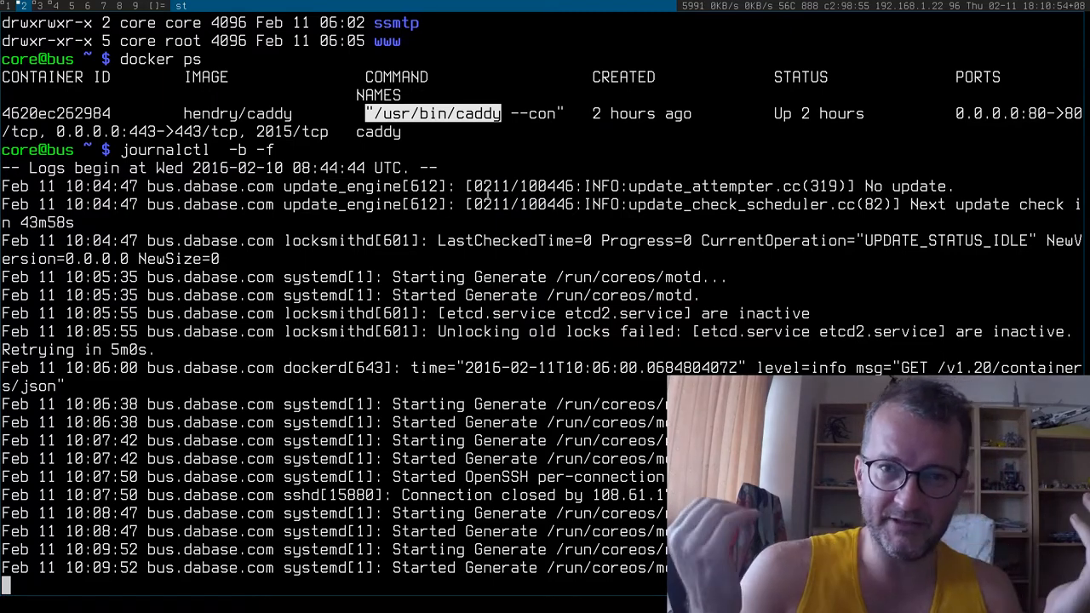
scroll("down", 3)
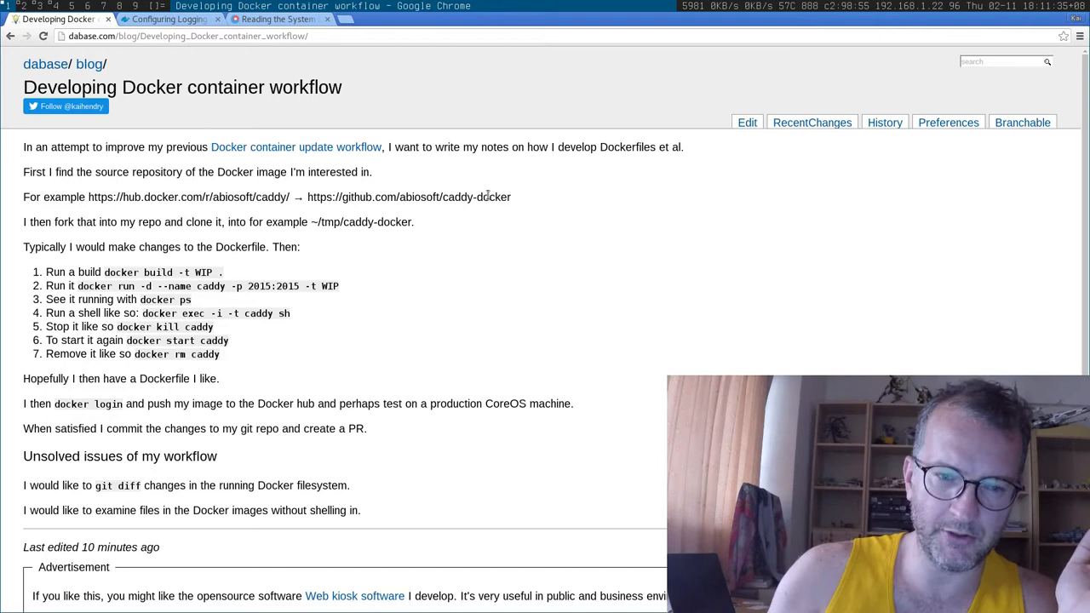
Highlight the git diff sentence under Unsolved issues in the Docker workflow blog post.
left_click_drag(133, 313, 218, 353)
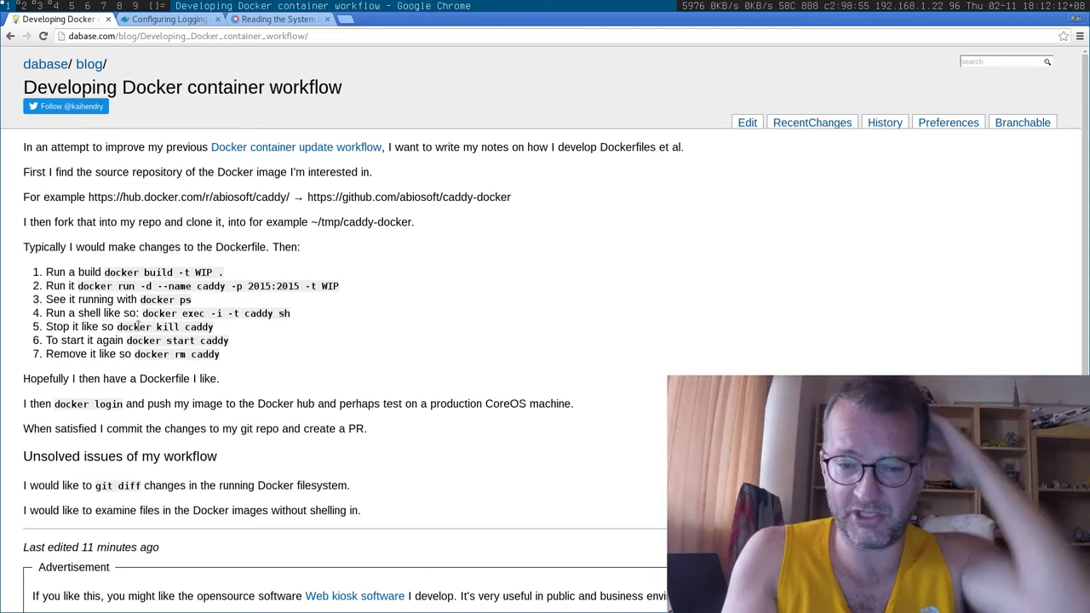
triple_click(186, 486)
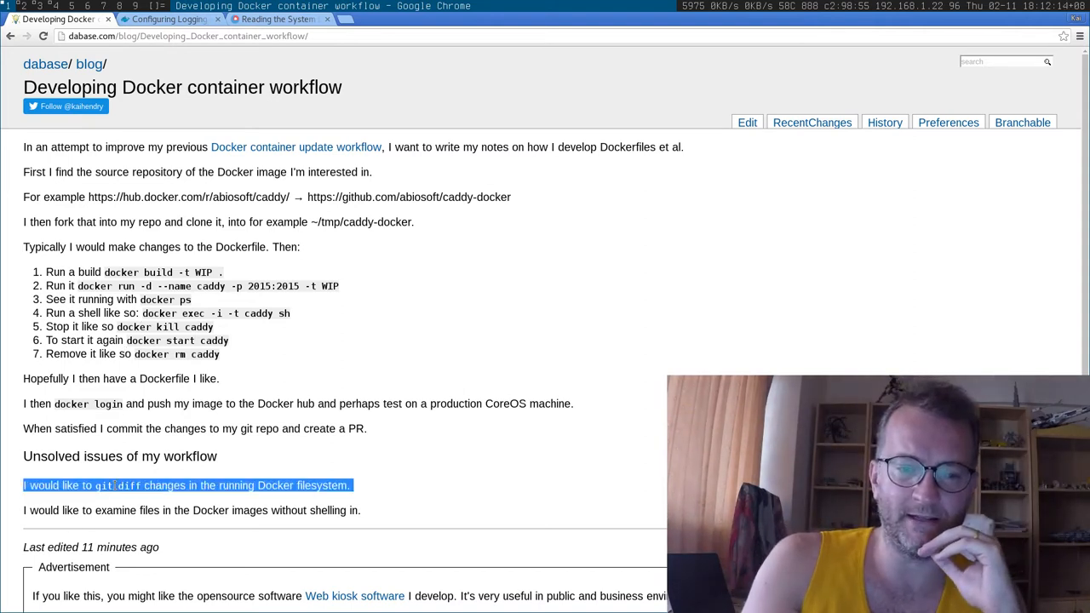